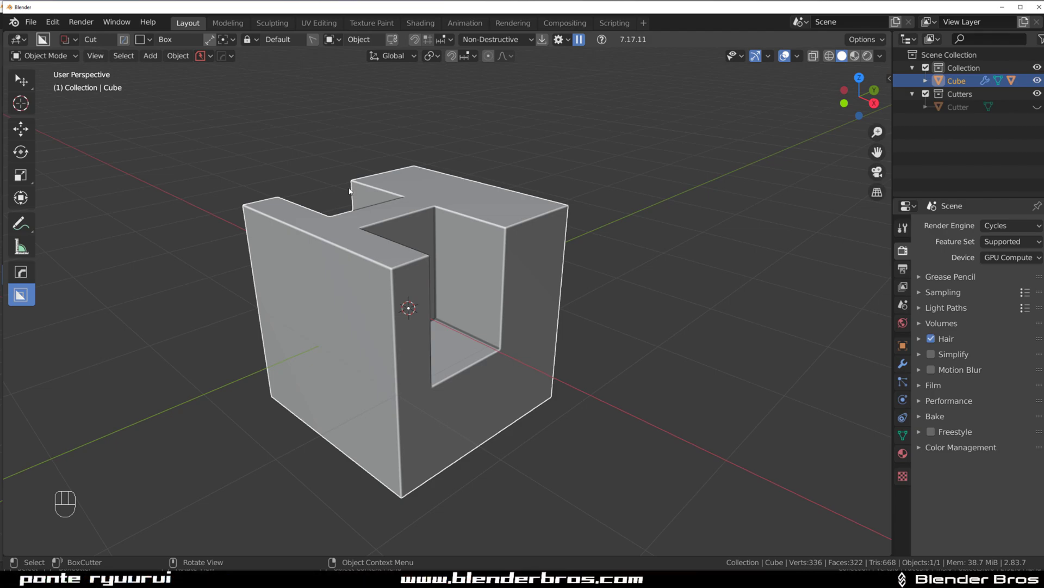
mouse_move(393, 210)
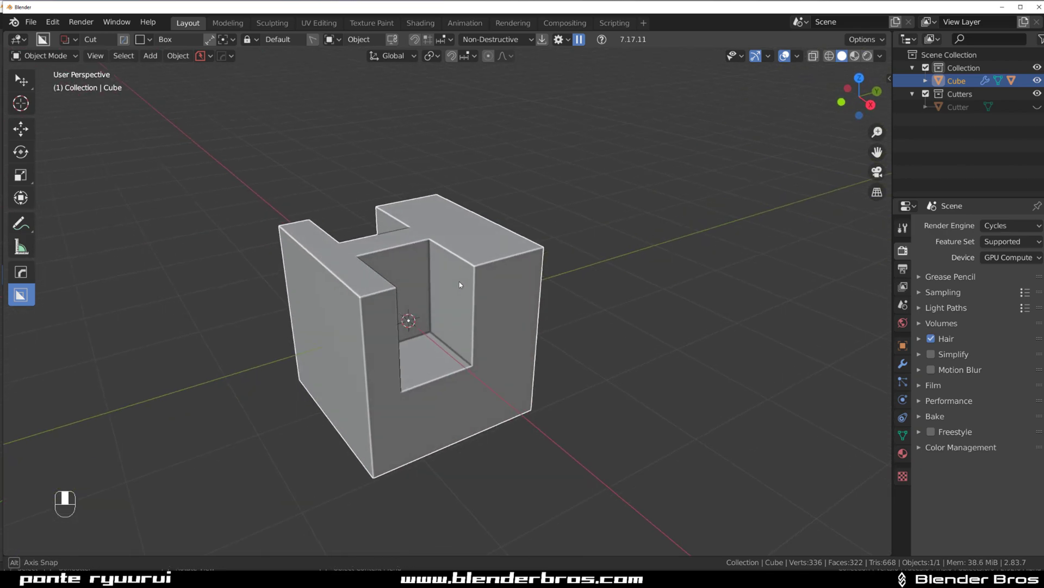
Check the cube's modifier helper (Ctrl+`), then bring up the HardOps Q menu over the notched cube
key(ctrl+`)
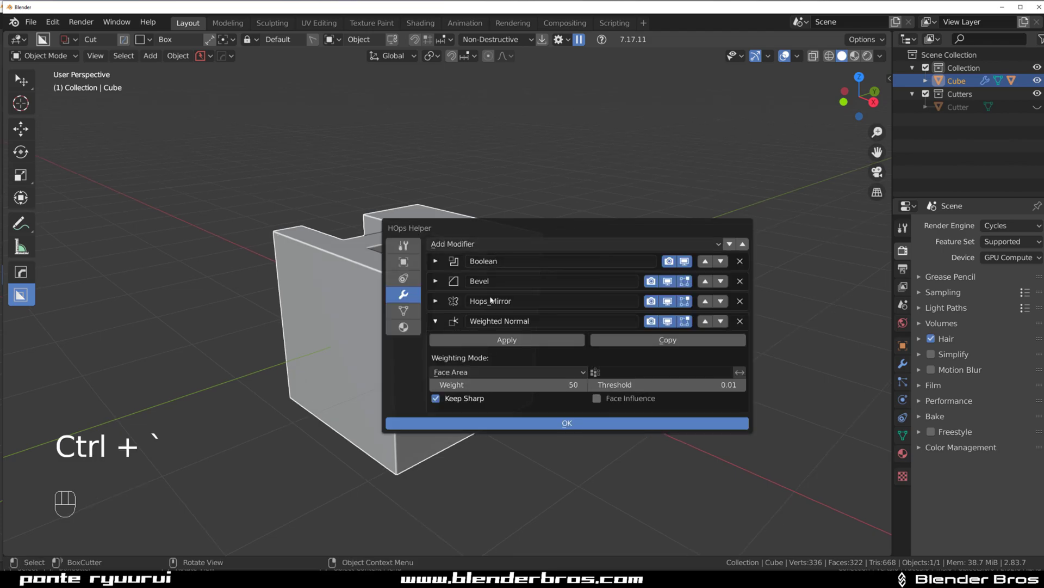
click(566, 423)
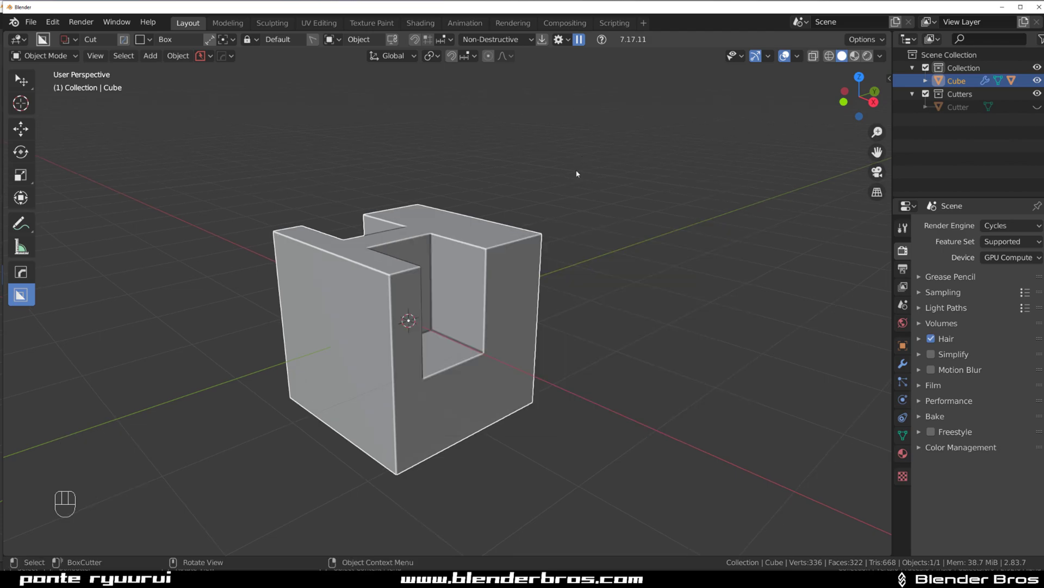
mouse_move(479, 236)
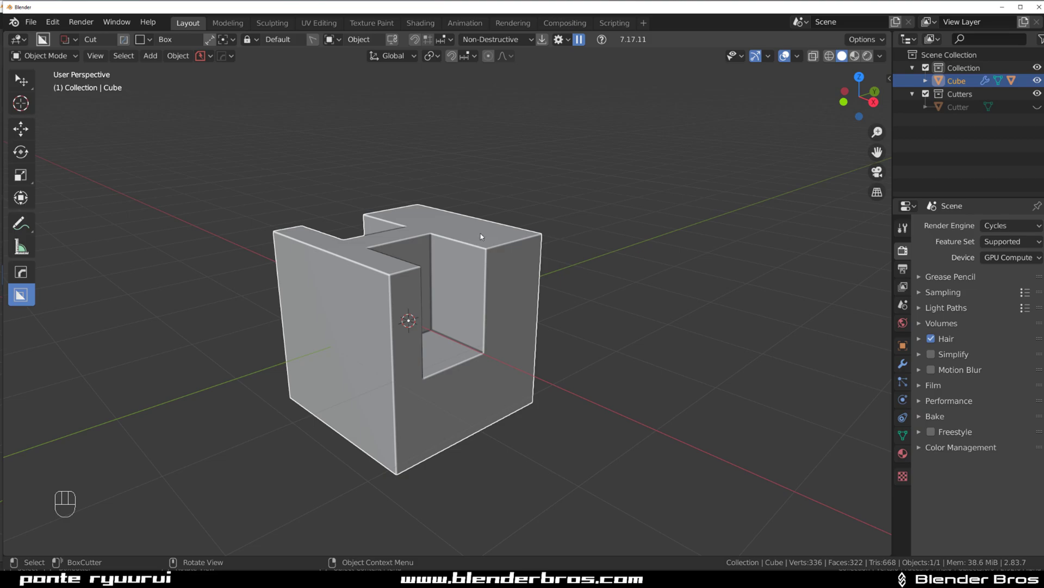
key(q)
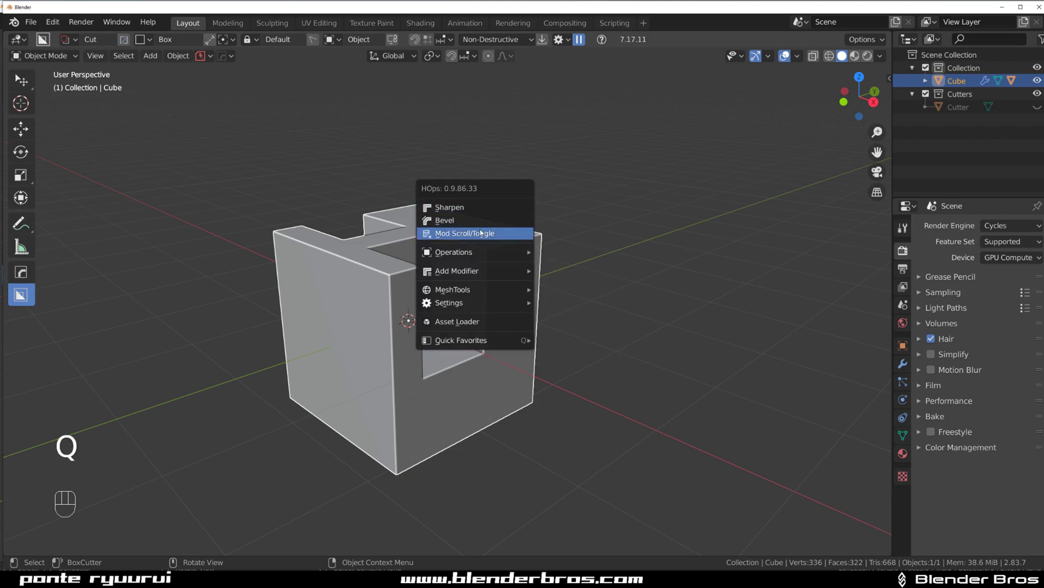
mouse_move(465, 233)
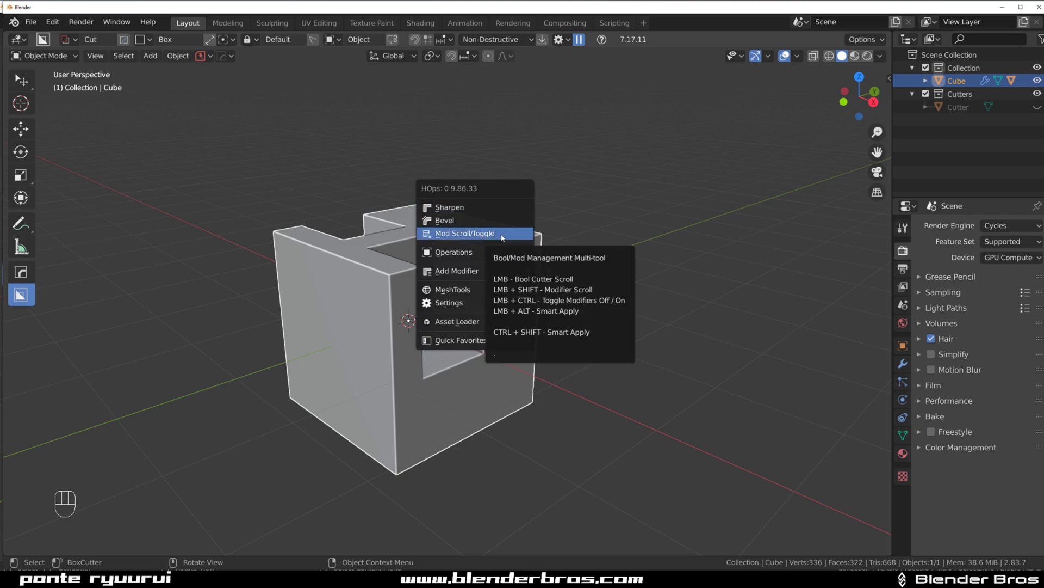
mouse_move(466, 238)
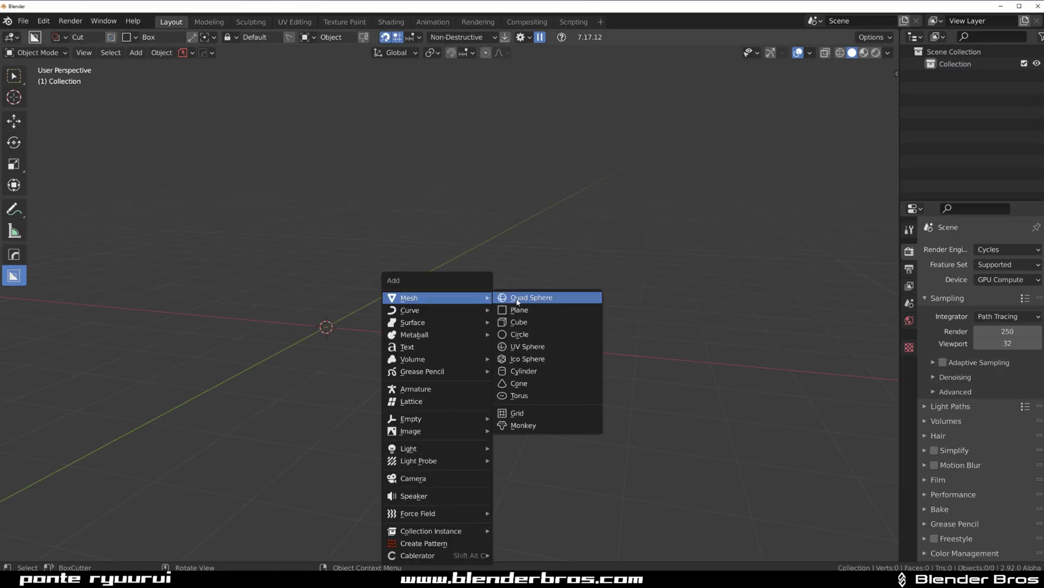
Add a Mesh > Cube to the empty scene and begin cycling its boolean cutters
click(518, 322)
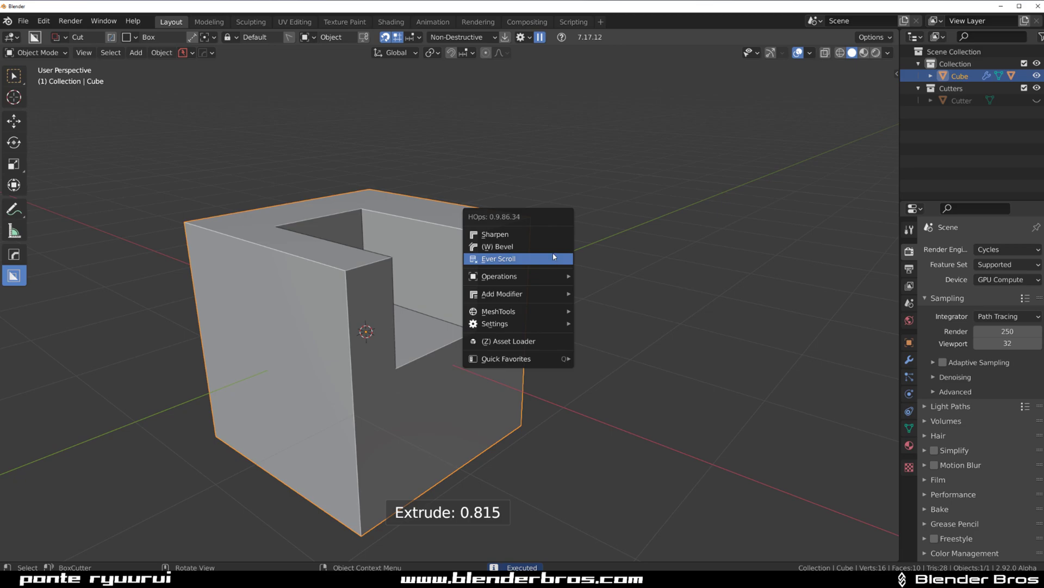
click(495, 234)
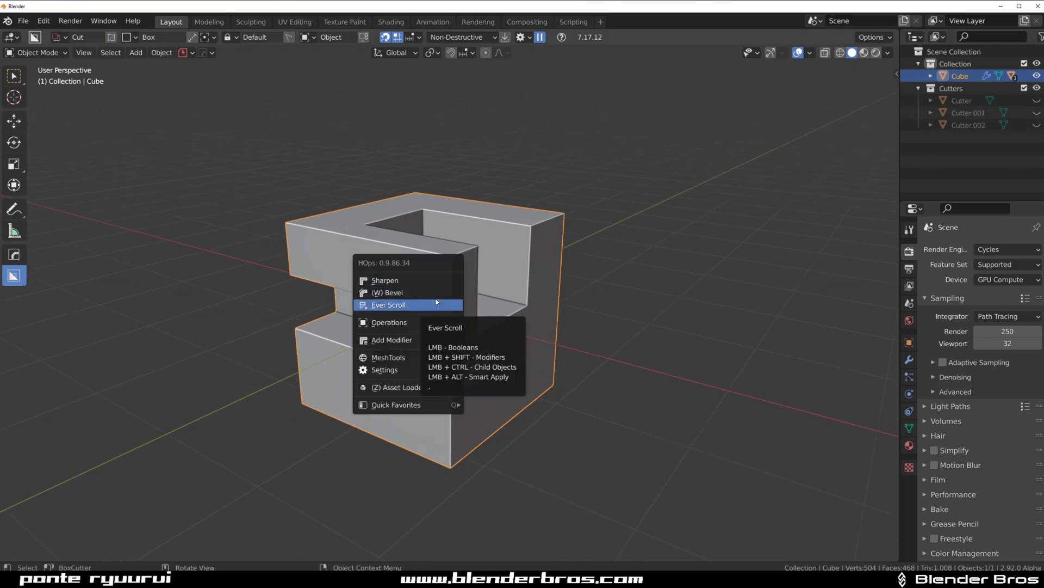
Run Ever Scroll from the Q menu and scroll through the cube's boolean cutters
click(388, 305)
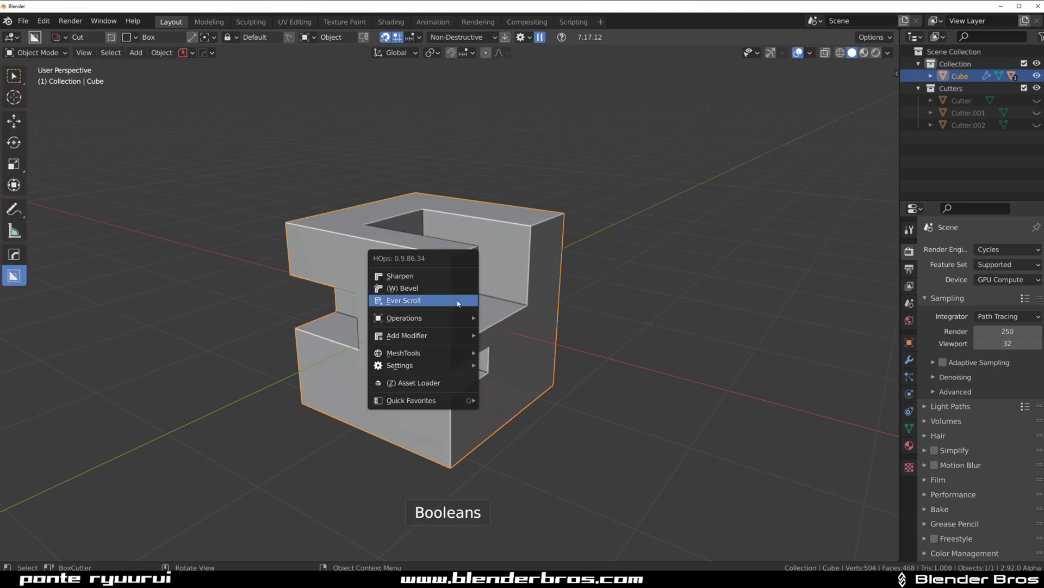
click(402, 300)
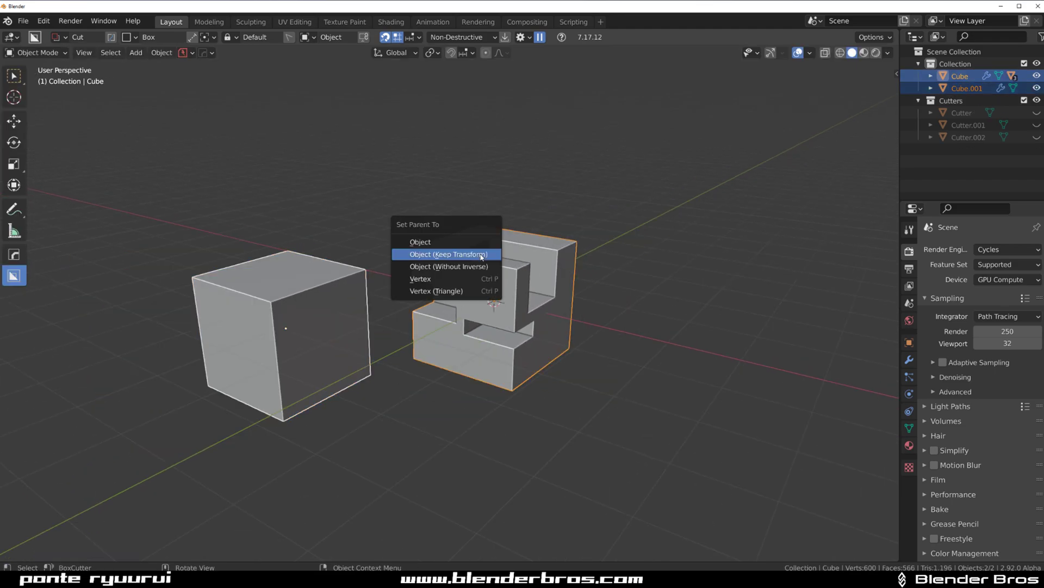
Parent the plain cube to the cut cube with Object (Keep Transform)
click(447, 254)
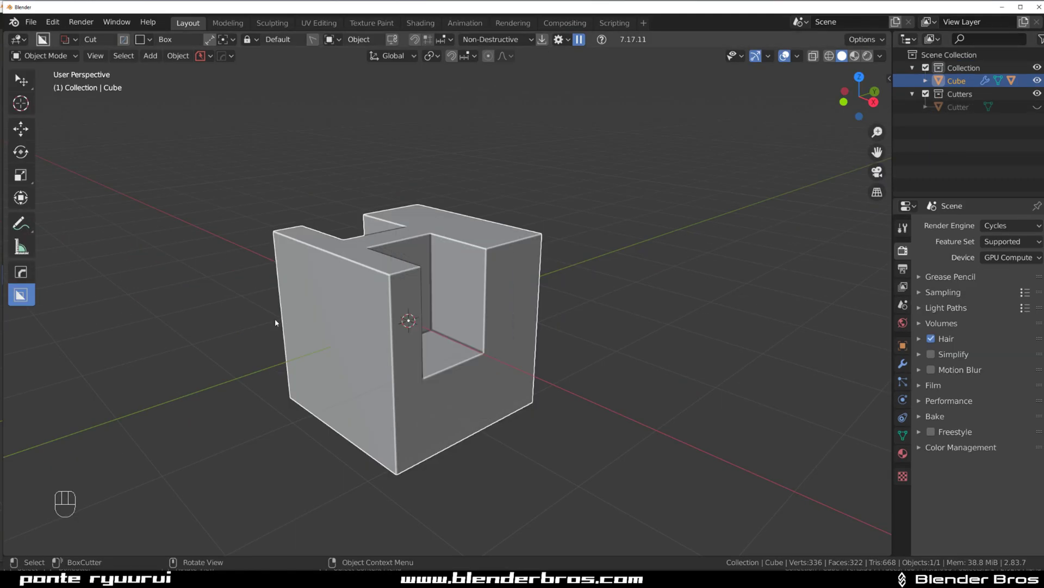
key(q)
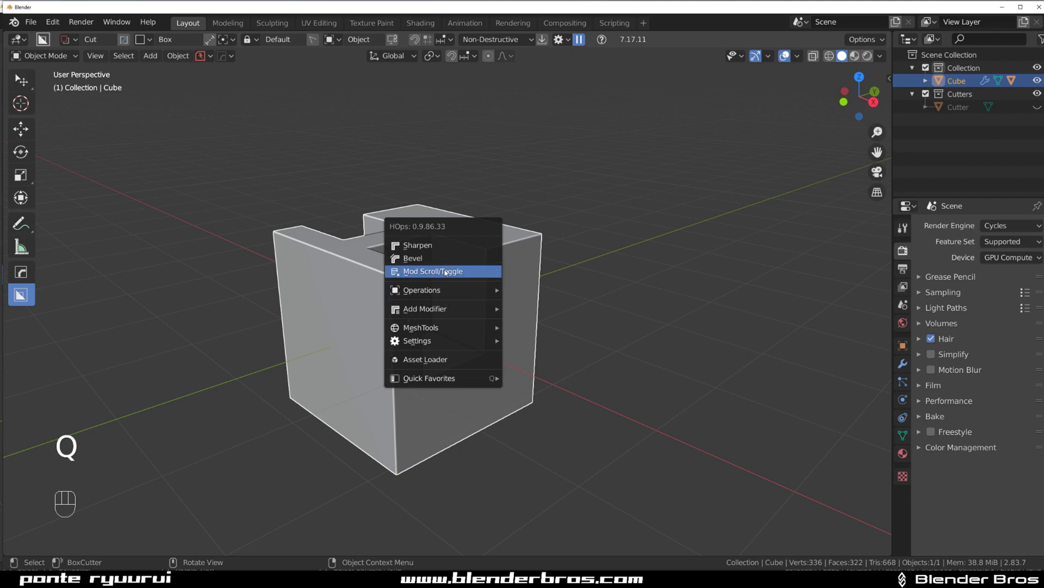
mouse_move(433, 271)
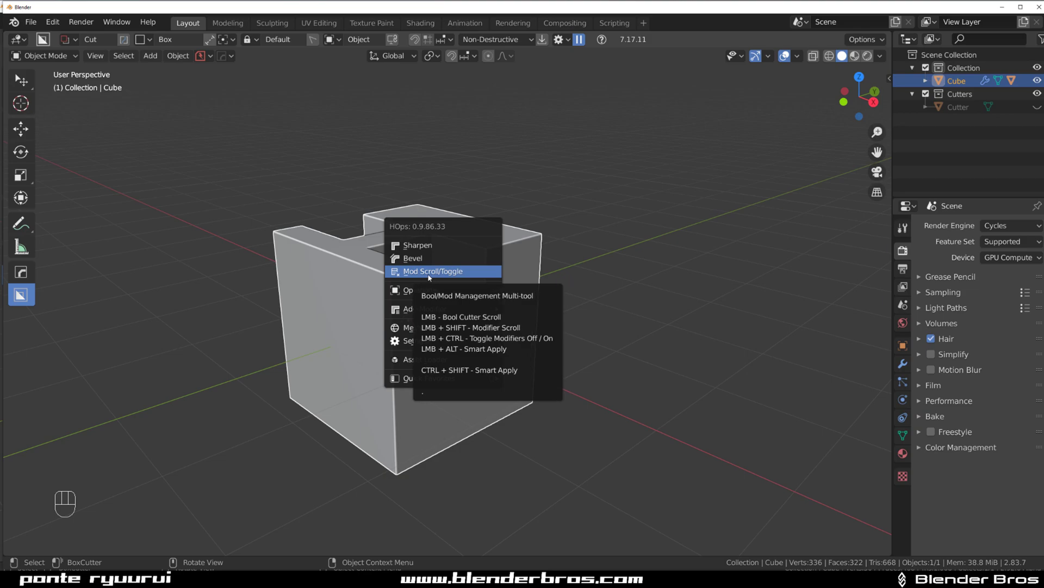
click(433, 271)
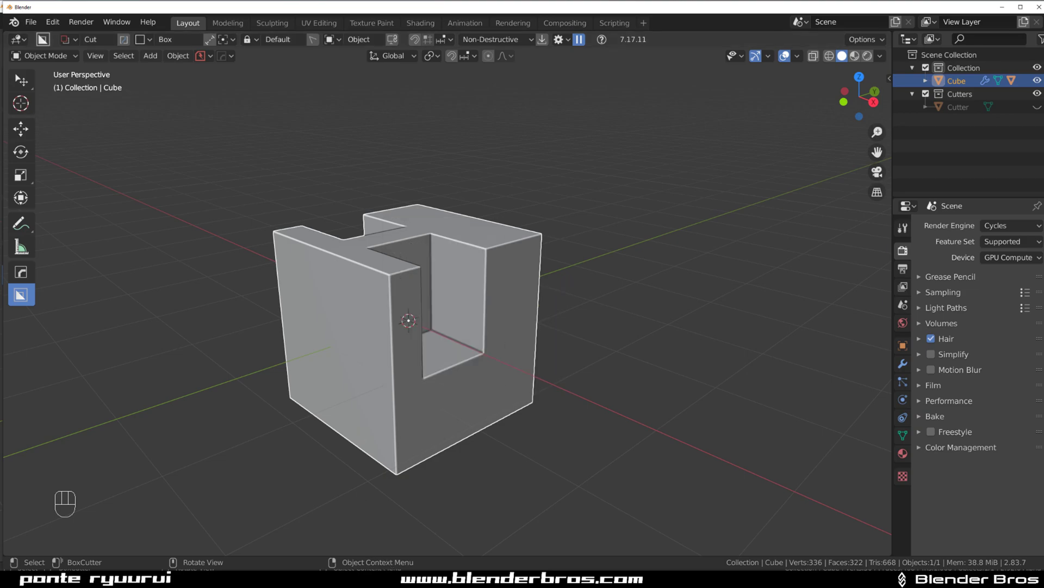